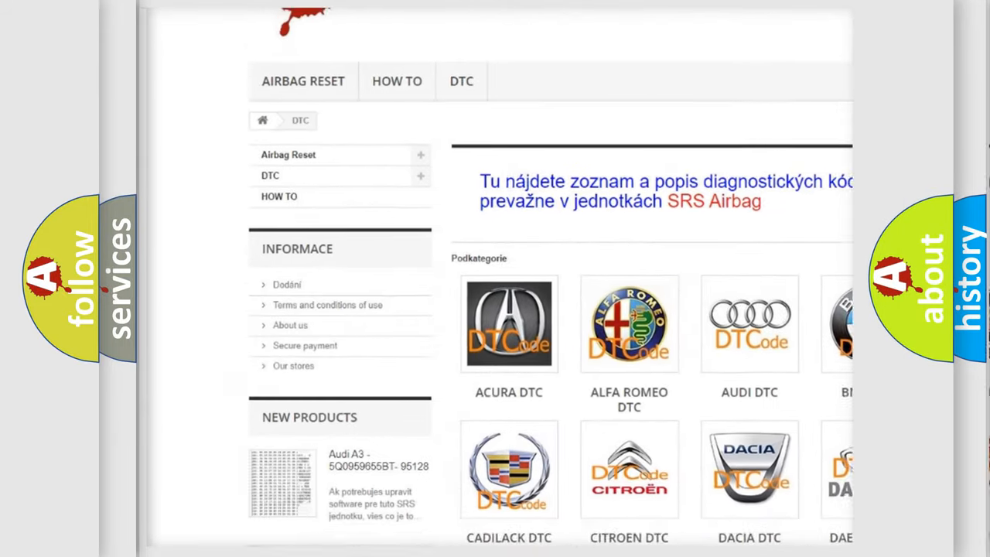
{"action": "scroll", "scroll_direction": "down", "scroll_amount": 3}
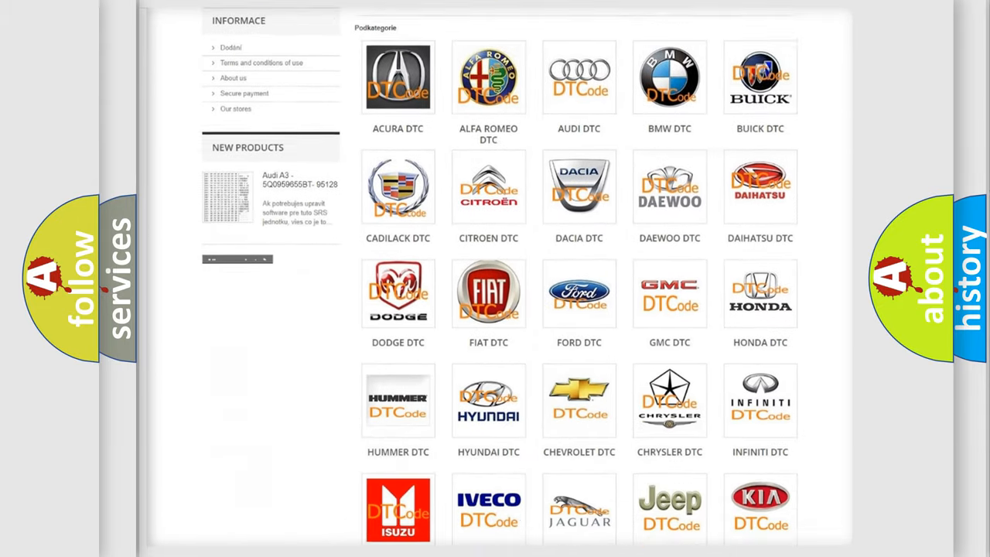
{"action": "scroll", "scroll_direction": "down", "scroll_amount": 3}
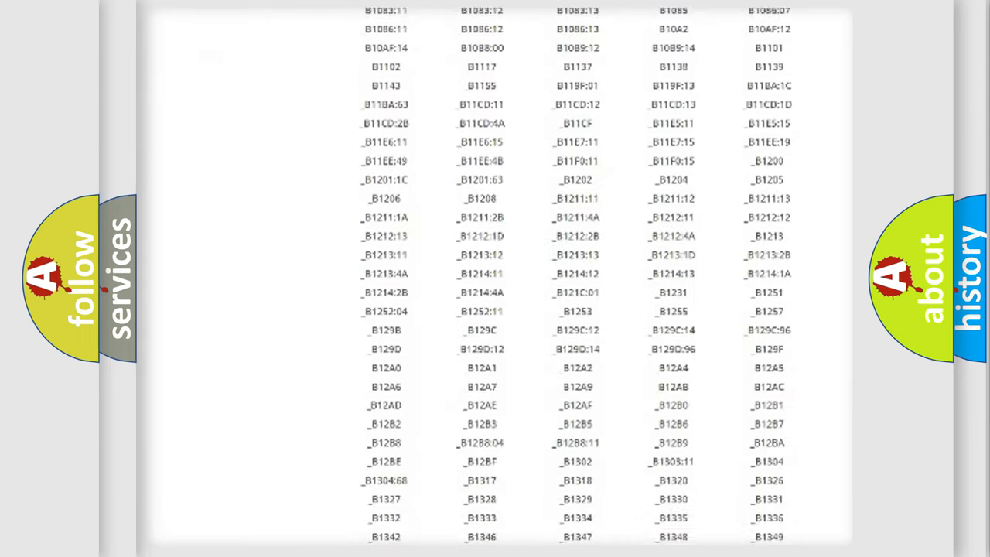
{"action": "scroll", "scroll_direction": "down", "scroll_amount": 3}
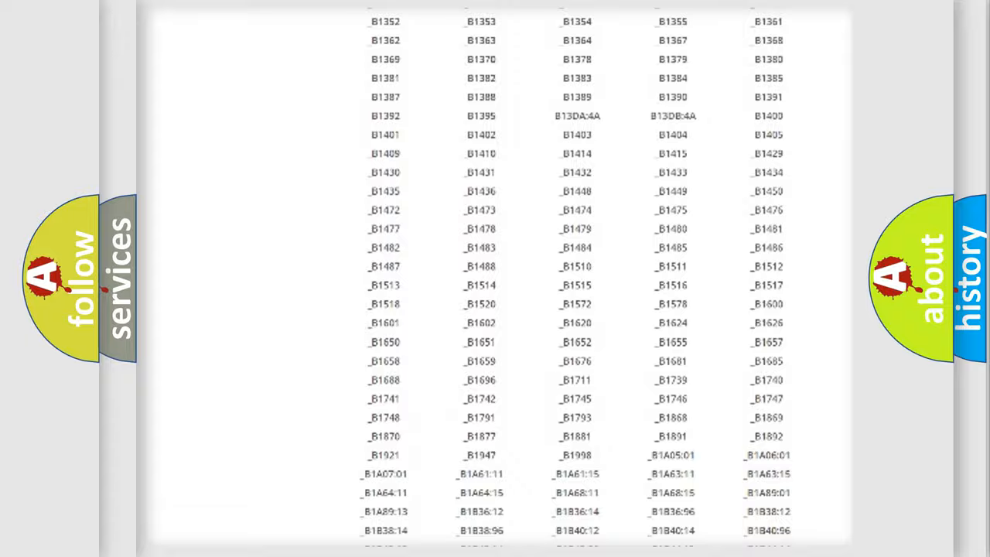